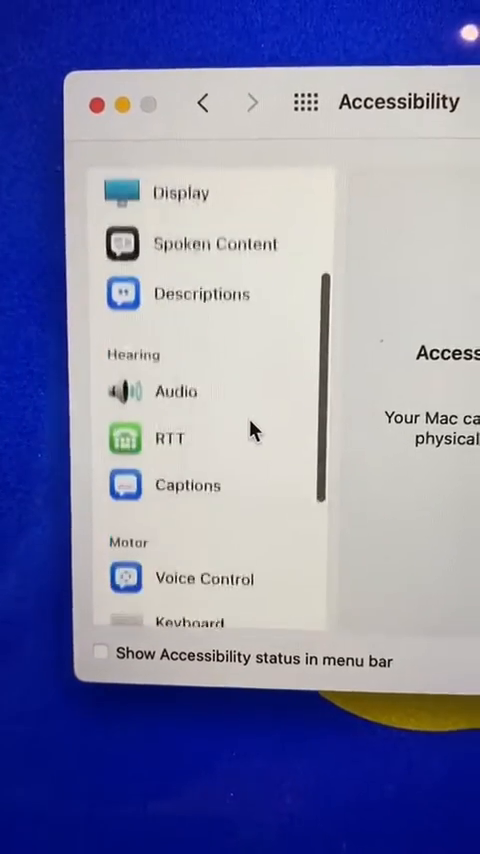
Show the Pointer Control settings under the Motor section of Accessibility
scroll(down, 3)
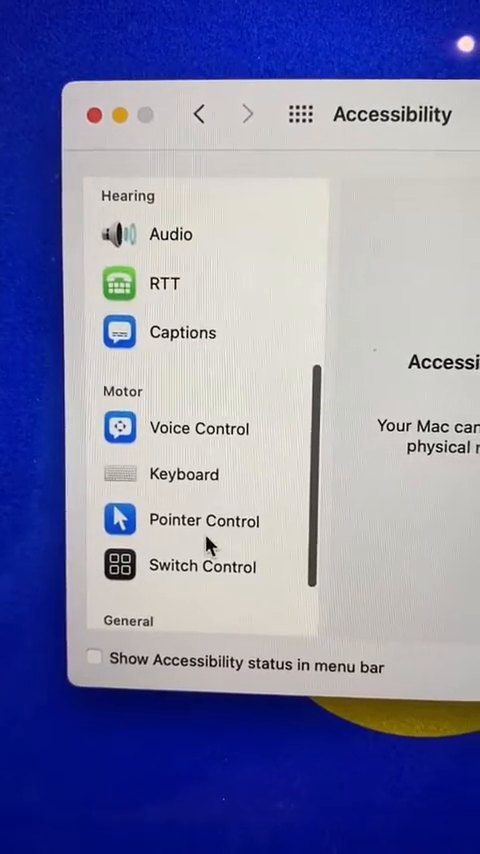
click(204, 520)
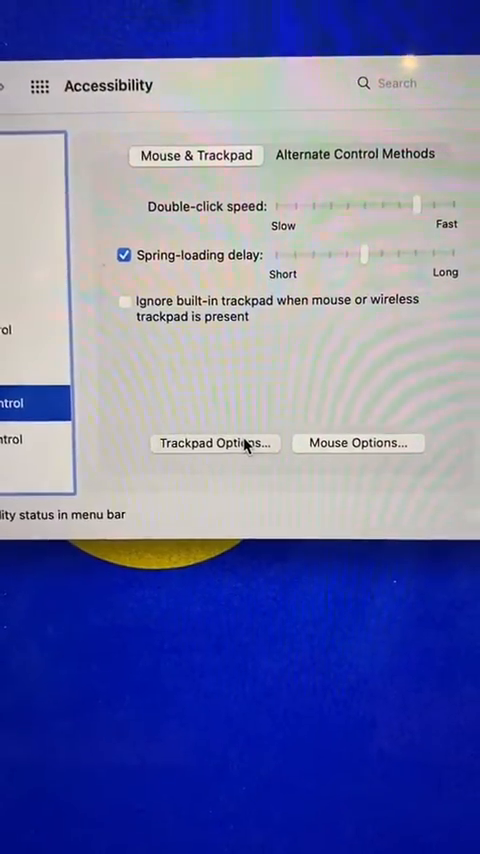
In Trackpad Options, enable dragging with the 'three finger drag' style
click(214, 444)
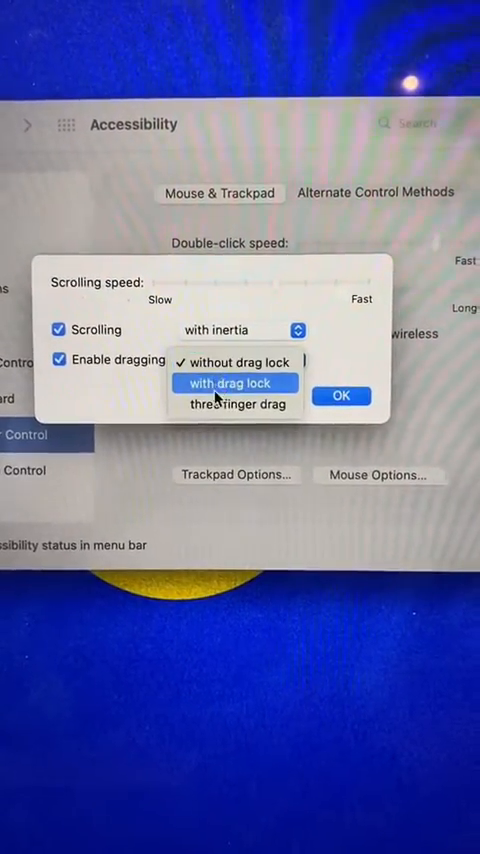
click(238, 404)
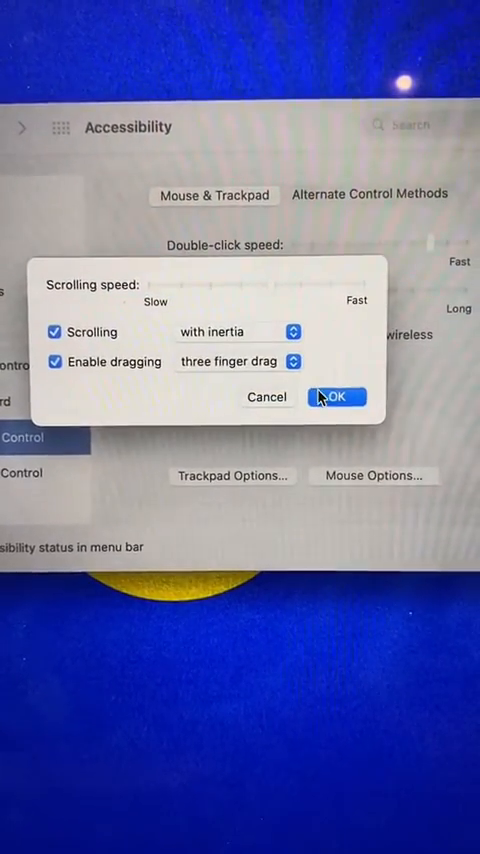